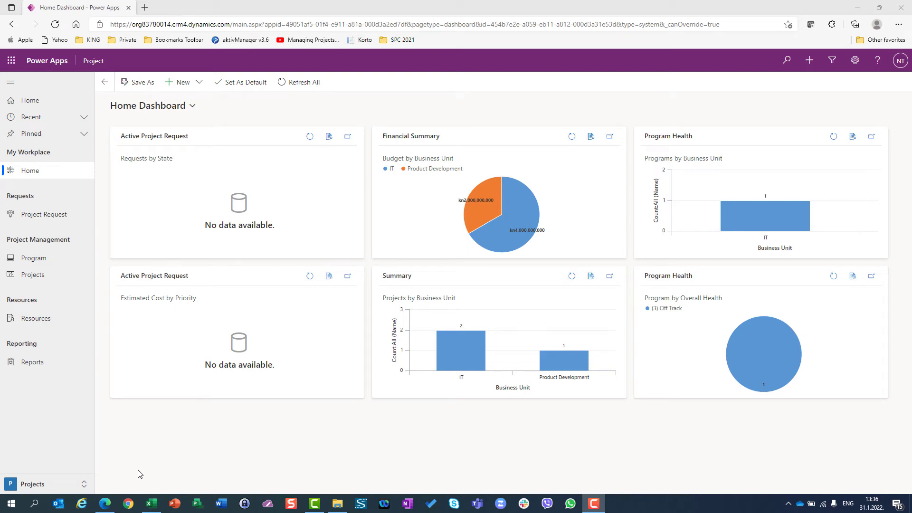
mouse_move(133, 470)
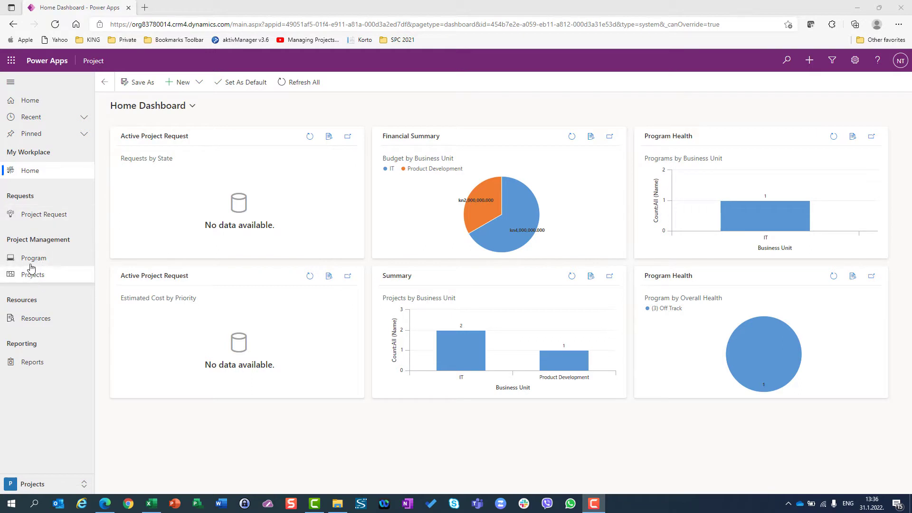
- Open the Program list from the sitemap to reach the IT Program record
left_click(34, 257)
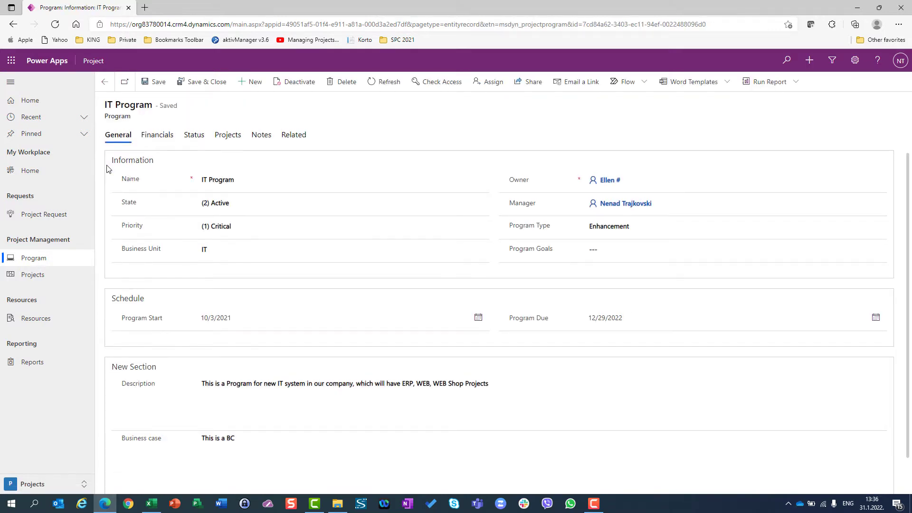
- Show the IT Program's Financials with budget, benefit, ROI 2.00 and project rollups
left_click(157, 134)
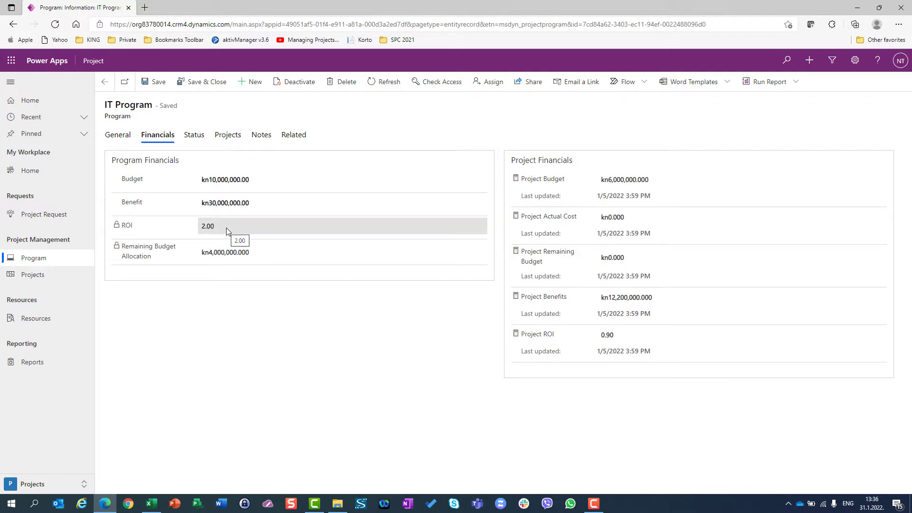
mouse_move(226, 251)
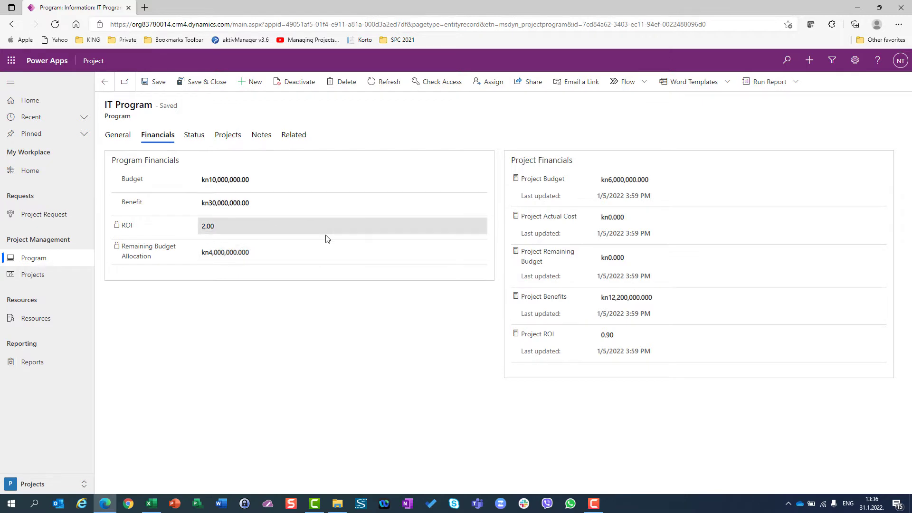
mouse_move(562, 186)
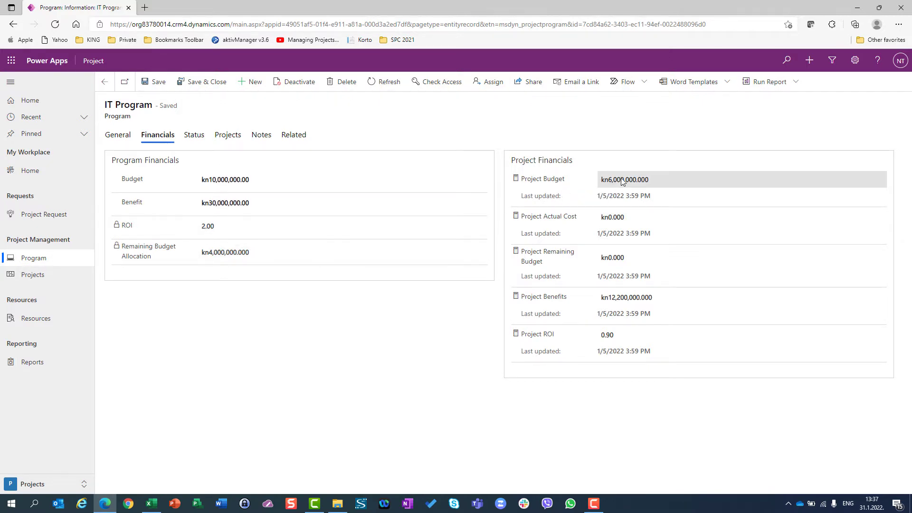
mouse_move(624, 179)
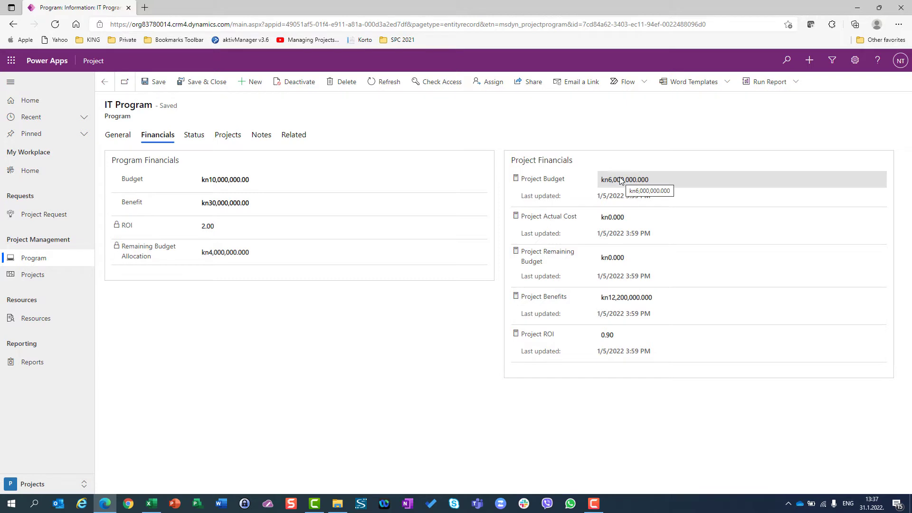
mouse_move(768, 202)
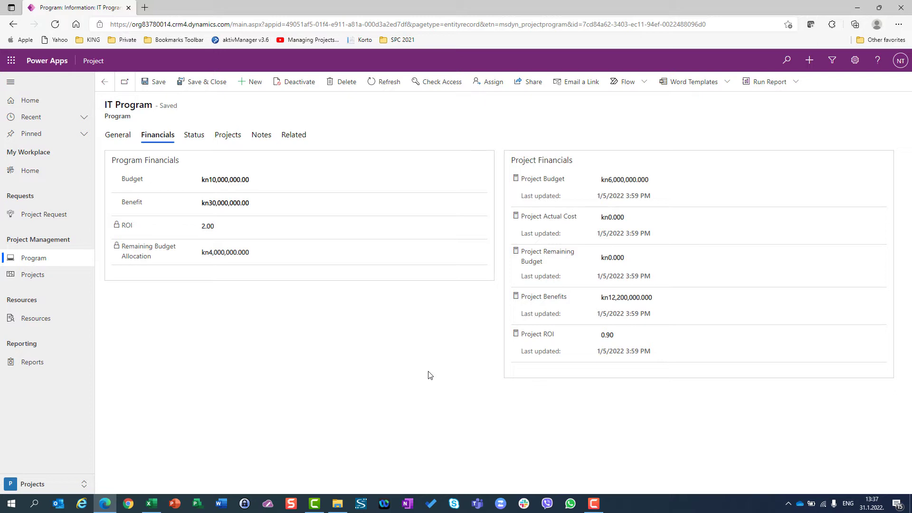
mouse_move(211, 56)
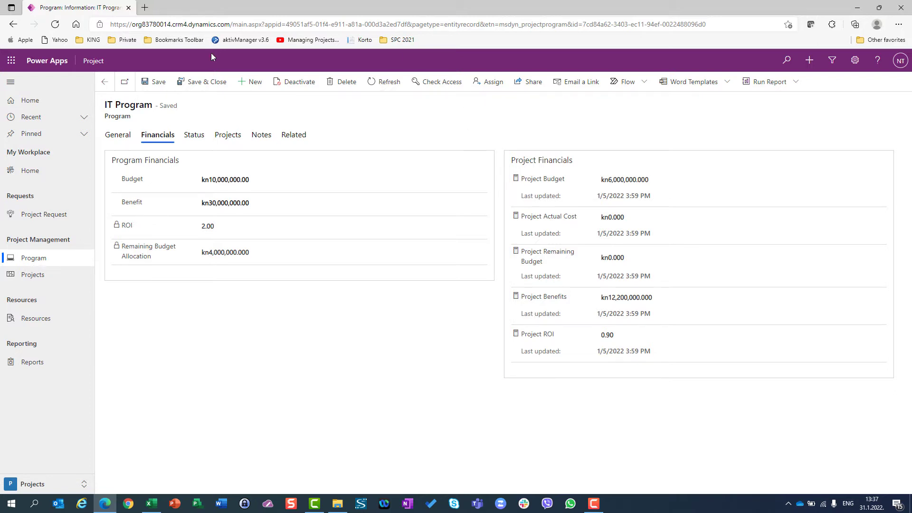
- Show the IT Program's projects: ERP, Web and Webshop with stage, health, budgets and benefits
left_click(227, 134)
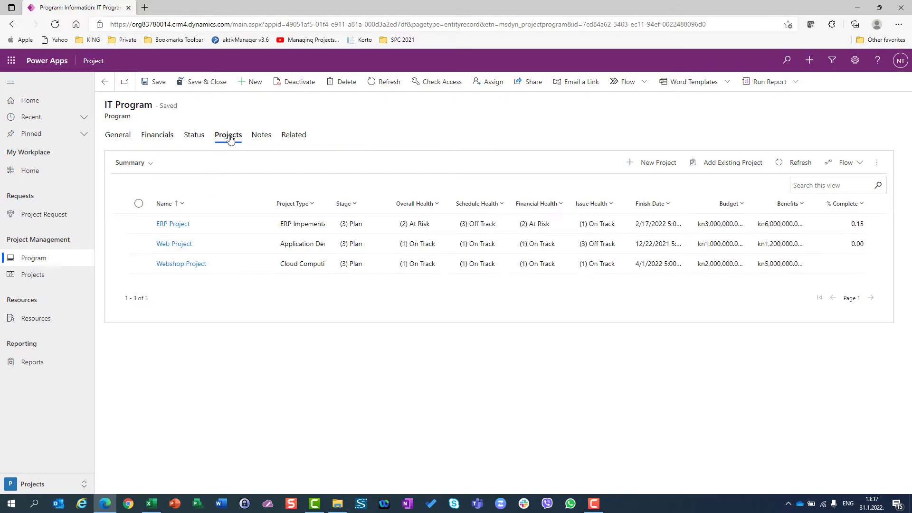
mouse_move(173, 223)
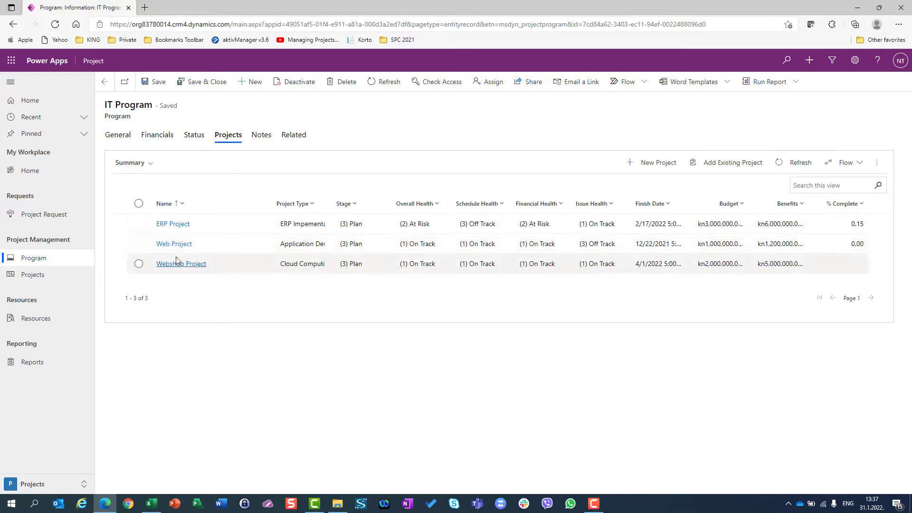
mouse_move(180, 263)
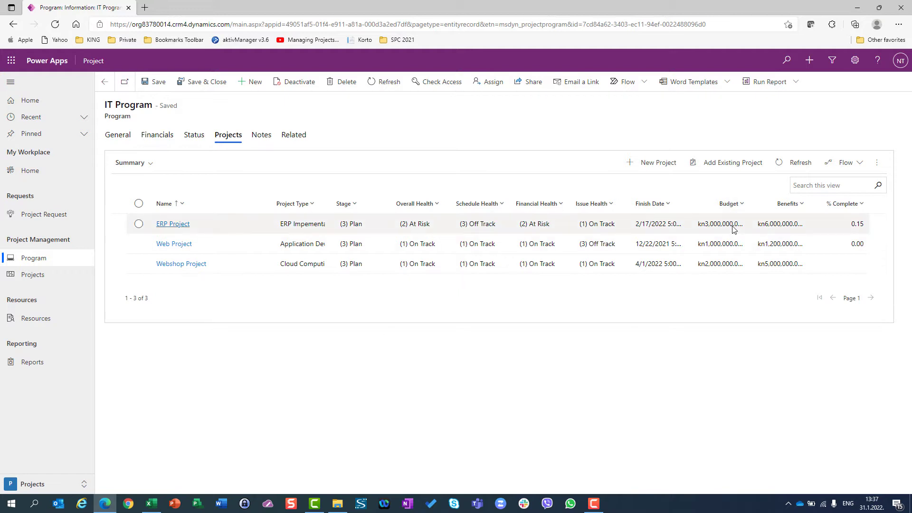
mouse_move(719, 227)
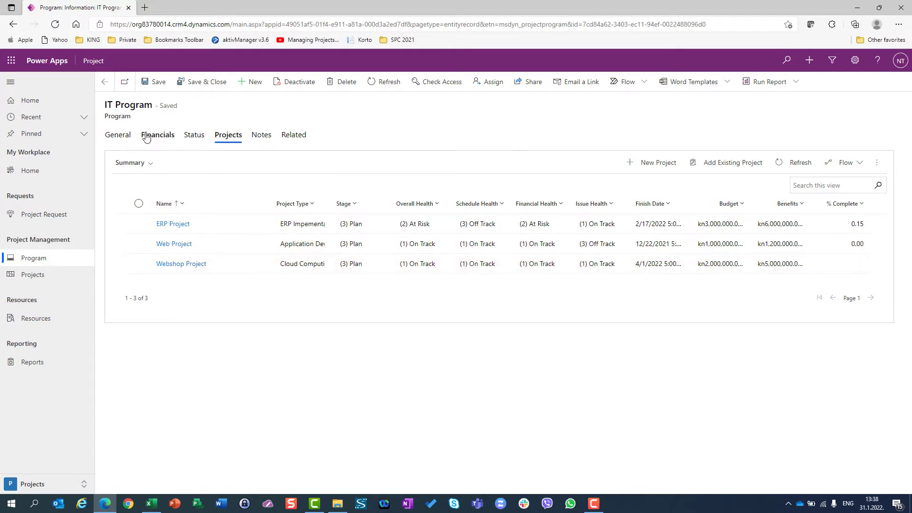
- Return to Financials showing kn6,000,000 project budget against kn10,000,000 program budget
left_click(157, 134)
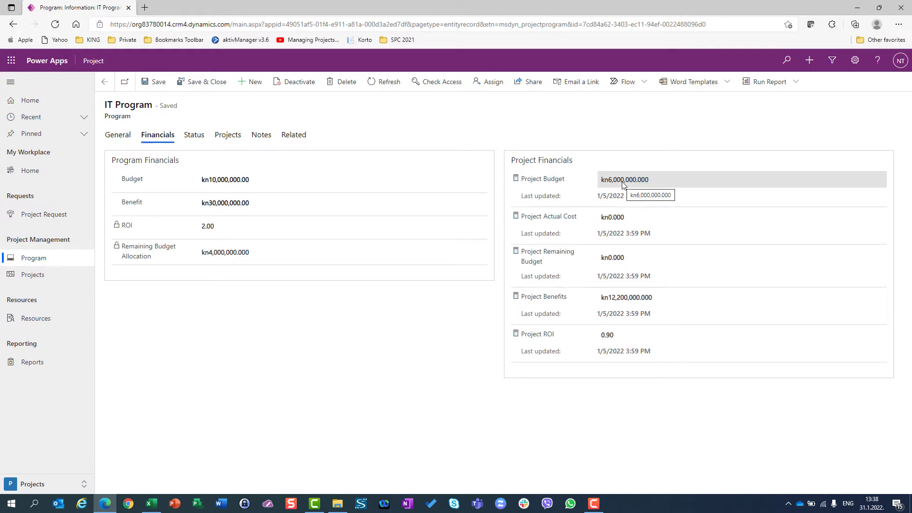
mouse_move(680, 185)
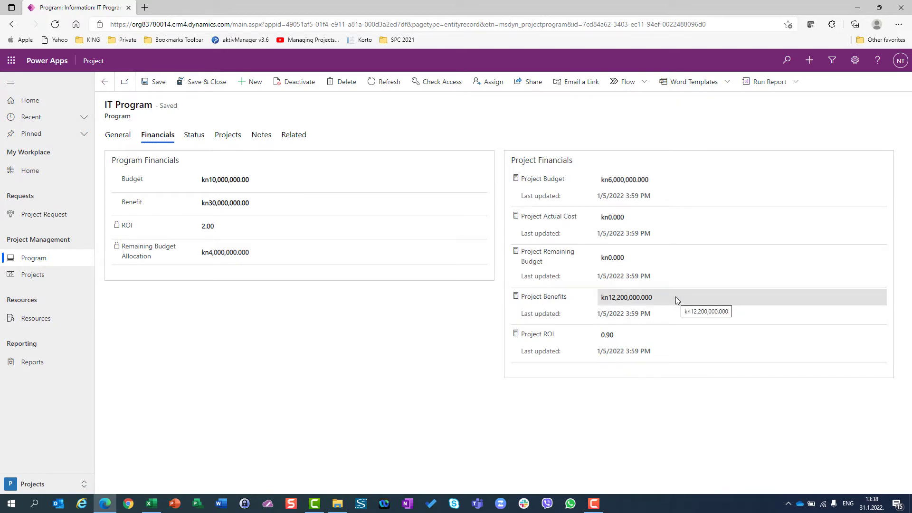
mouse_move(661, 296)
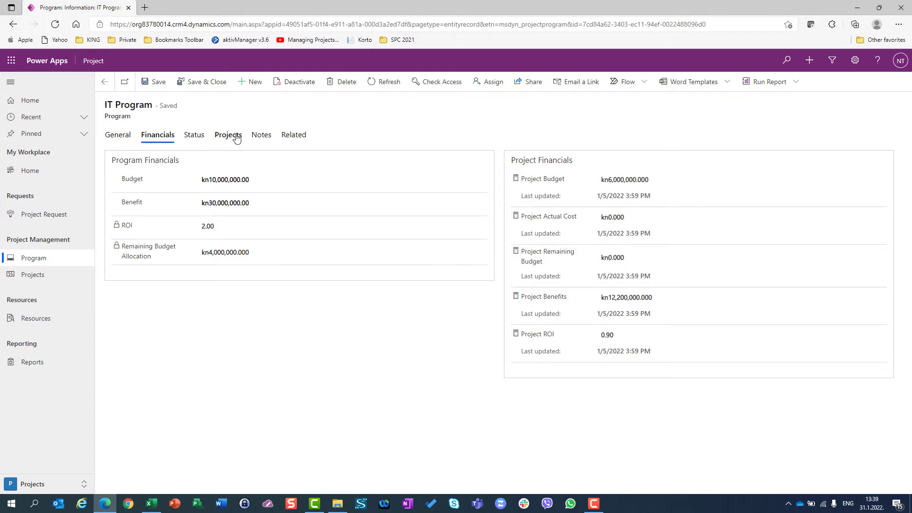
- Open the ERP Project from the program's projects and check its kn1,800,000 actual cost
left_click(228, 134)
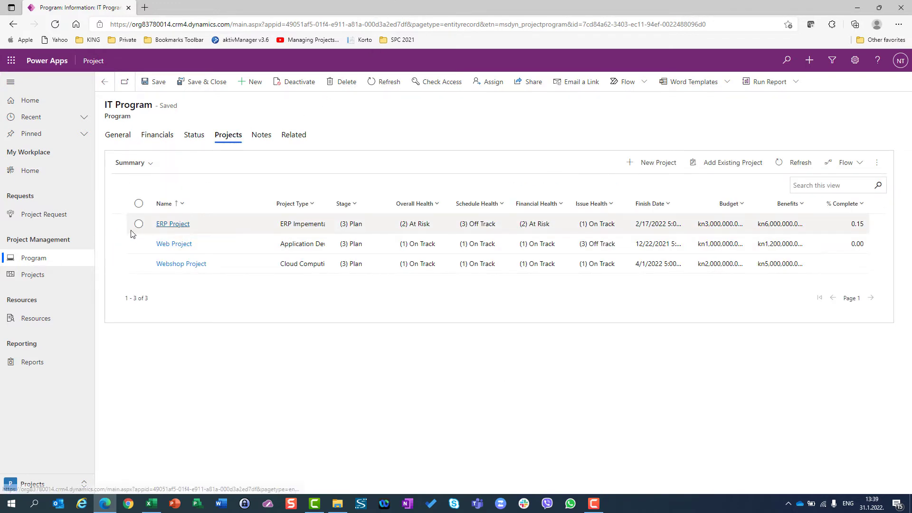
left_click(172, 223)
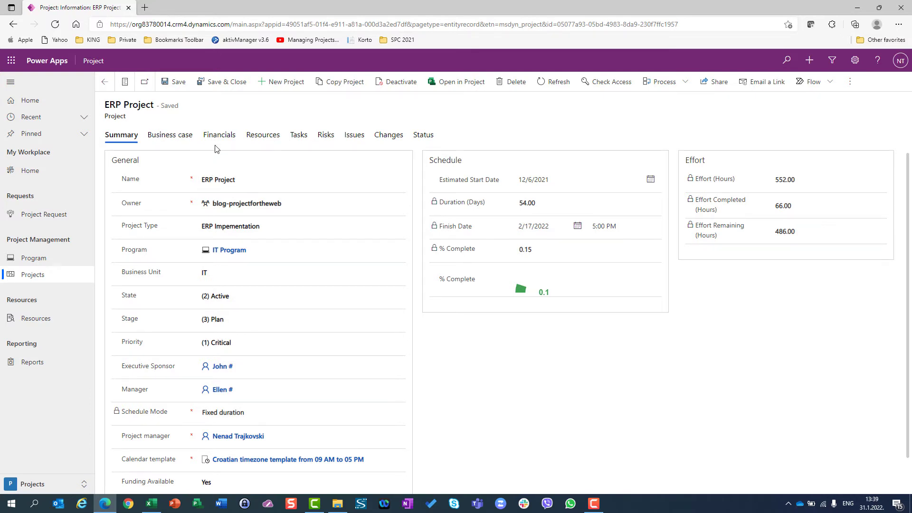
left_click(220, 134)
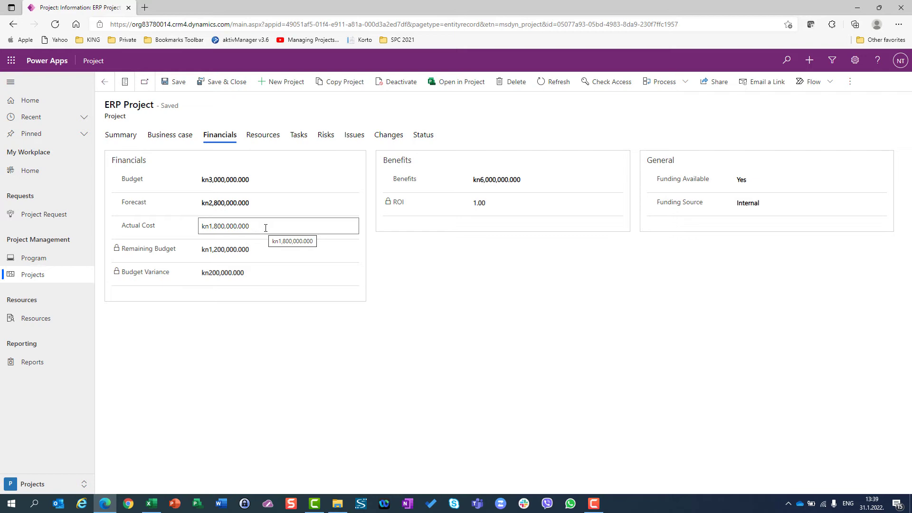
triple_click(224, 226)
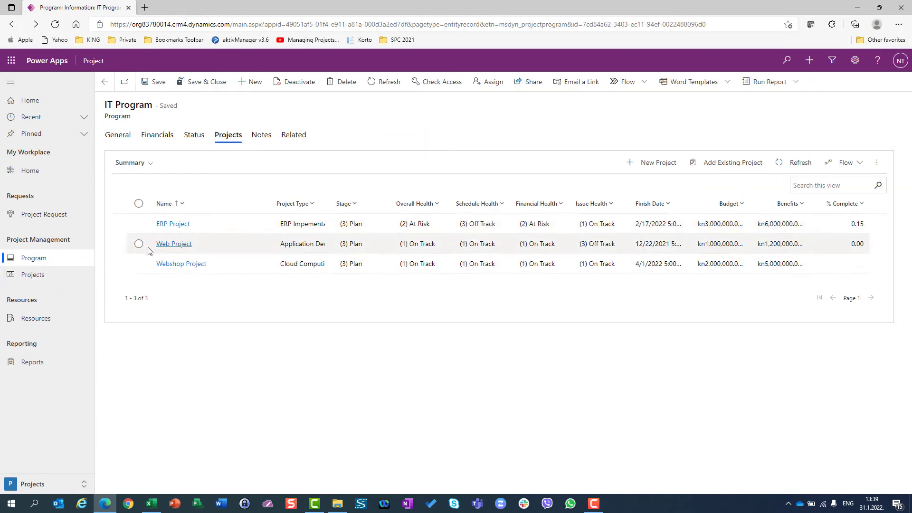
- Set the Web Project's actual cost to kn100,000,000, save it, and return to the IT Program
left_click(173, 243)
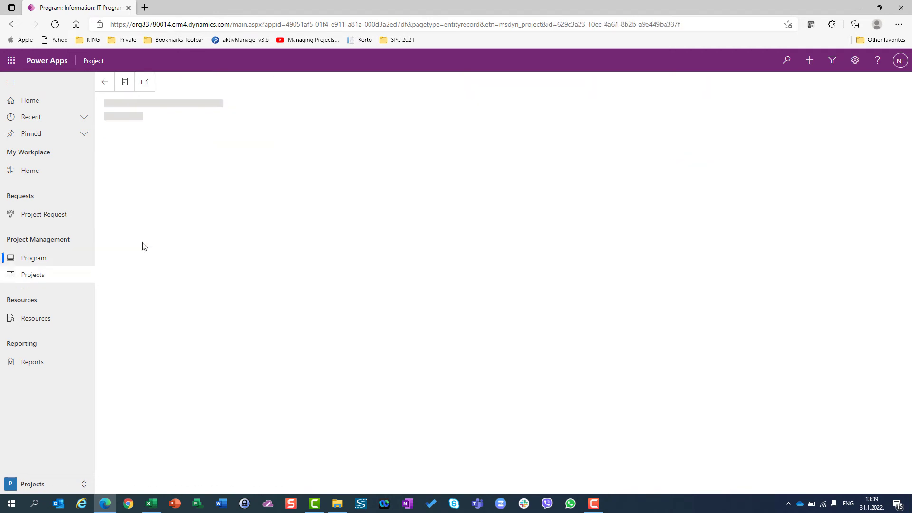
left_click(219, 134)
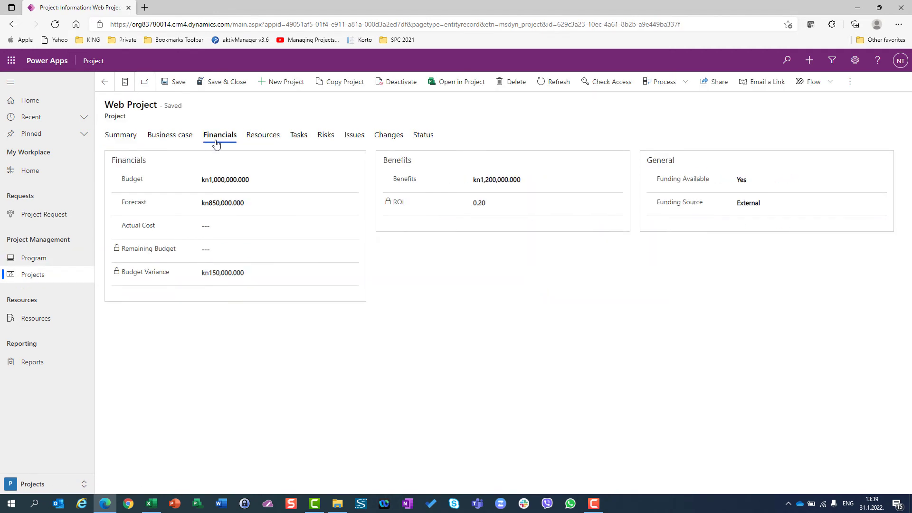
left_click(278, 226)
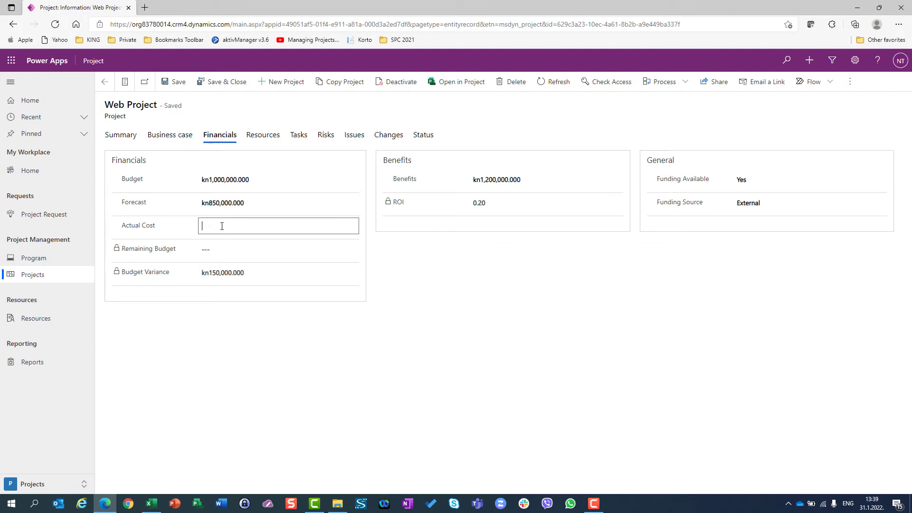
type("100000")
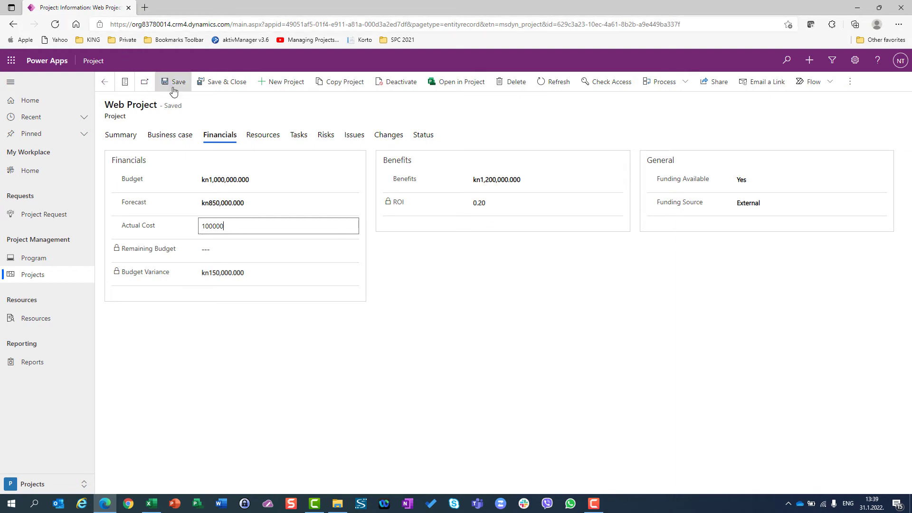
left_click(174, 82)
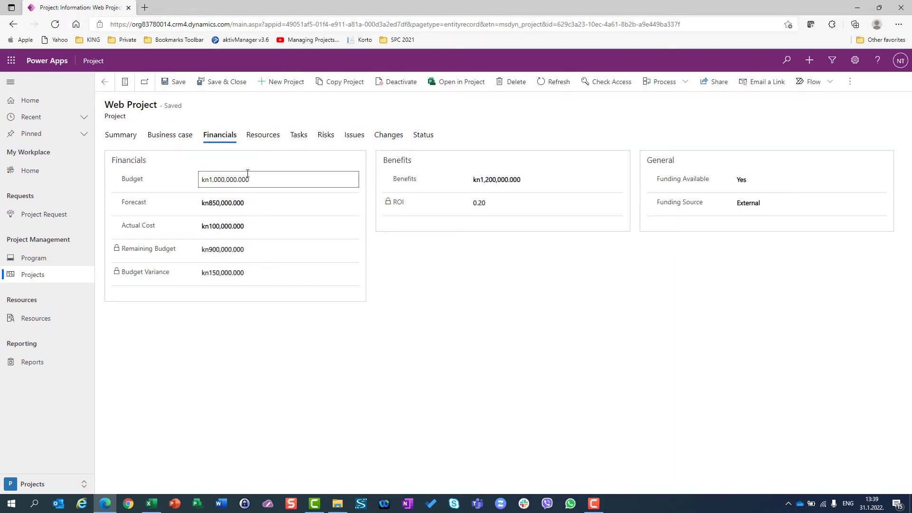
left_click(279, 226)
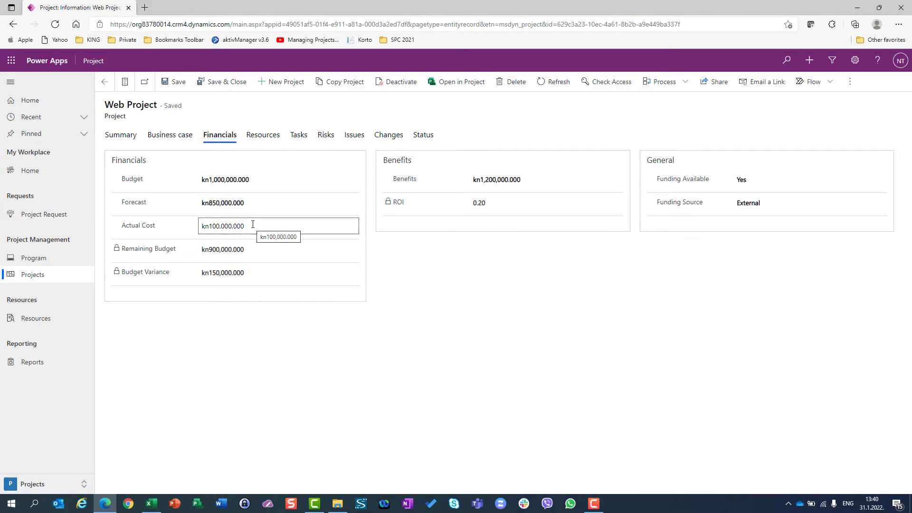
mouse_move(249, 255)
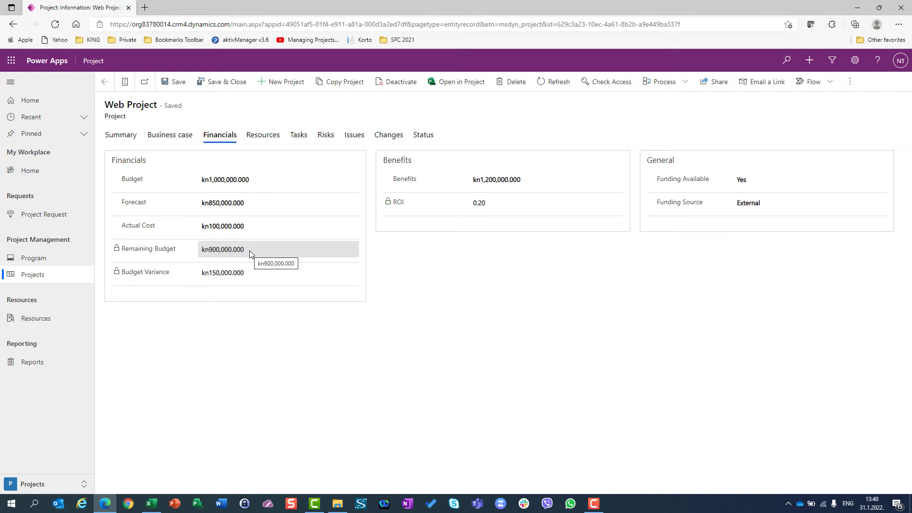
mouse_move(249, 250)
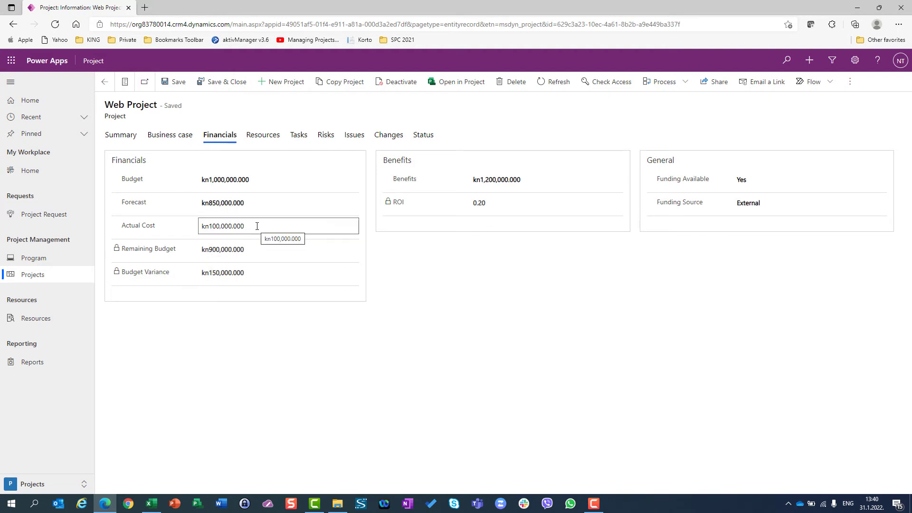
left_click(33, 258)
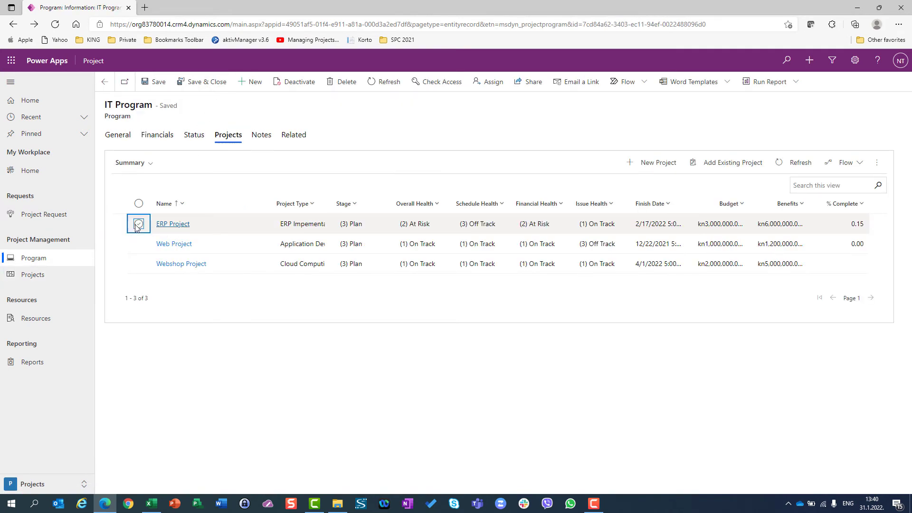
- Open the ERP Project's record again, then go back to the IT Program
left_click(173, 223)
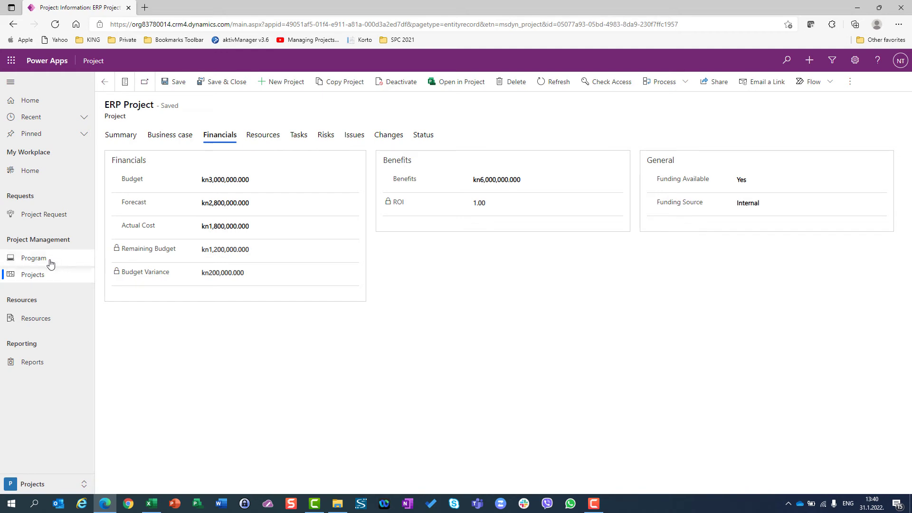
left_click(35, 258)
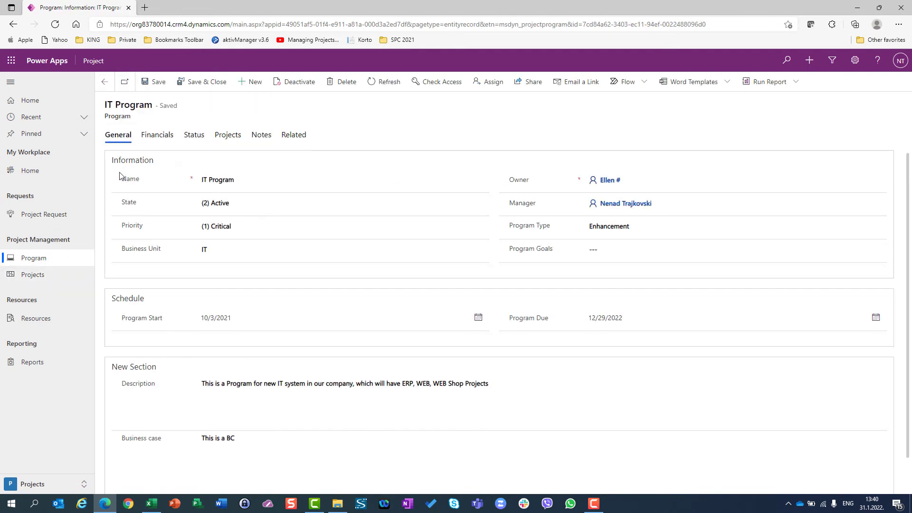
- Show the IT Program Financials with kn6,000,000 project budget and kn0.000 project actual cost
left_click(157, 134)
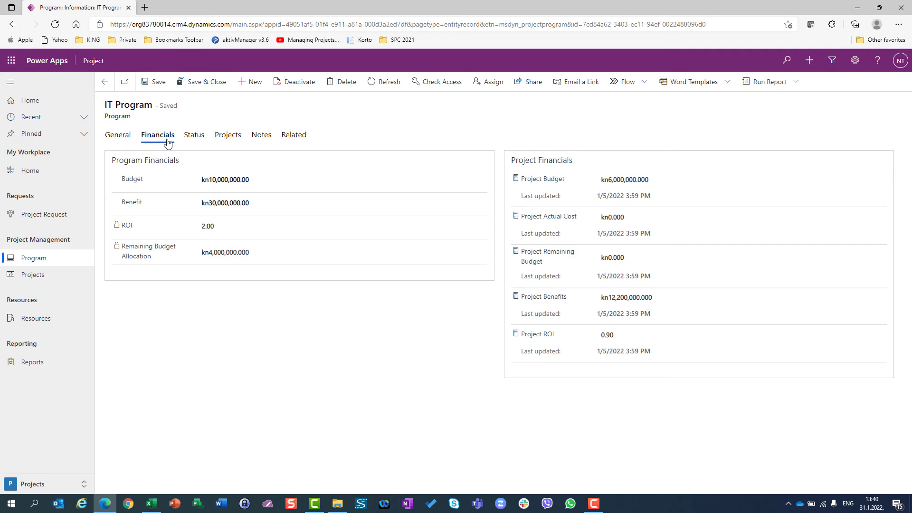
mouse_move(604, 229)
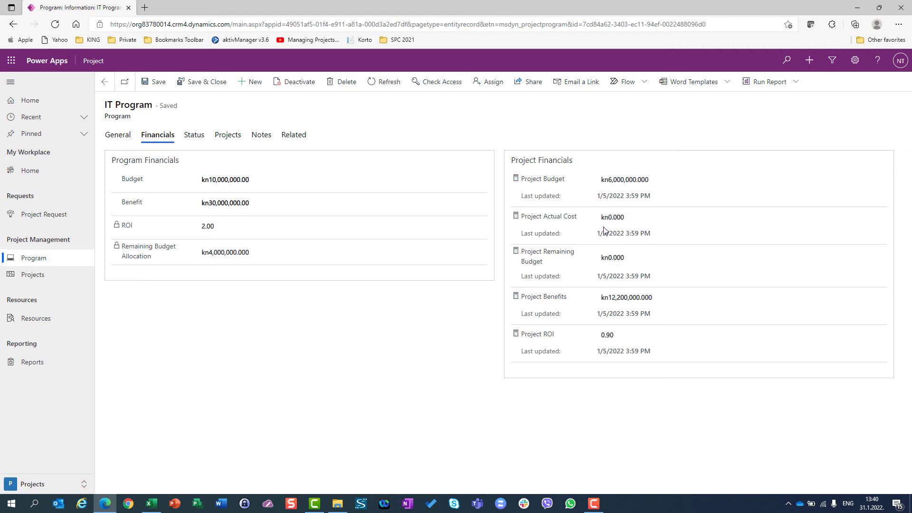
mouse_move(378, 302)
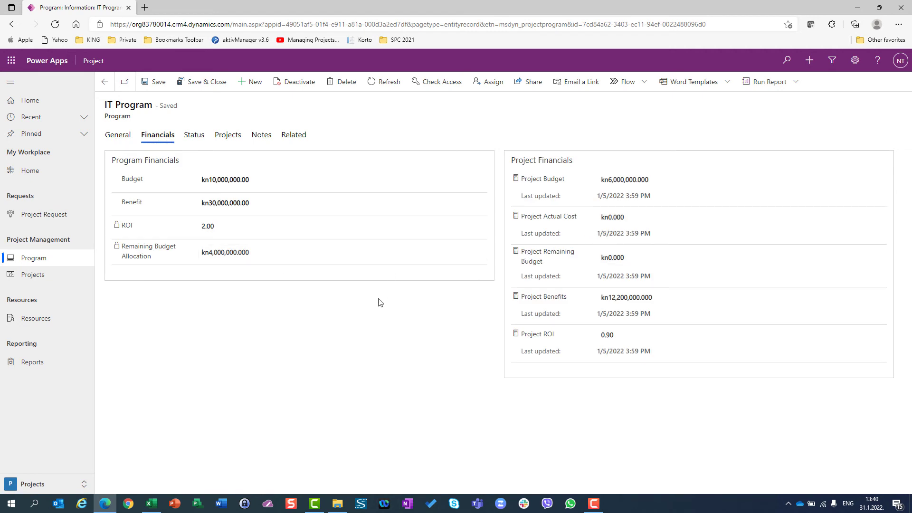
mouse_move(362, 311)
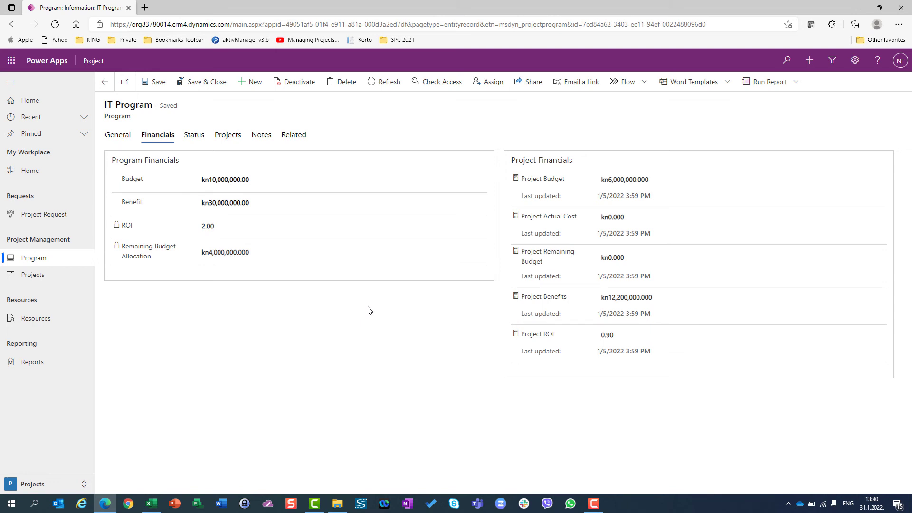
mouse_move(622, 240)
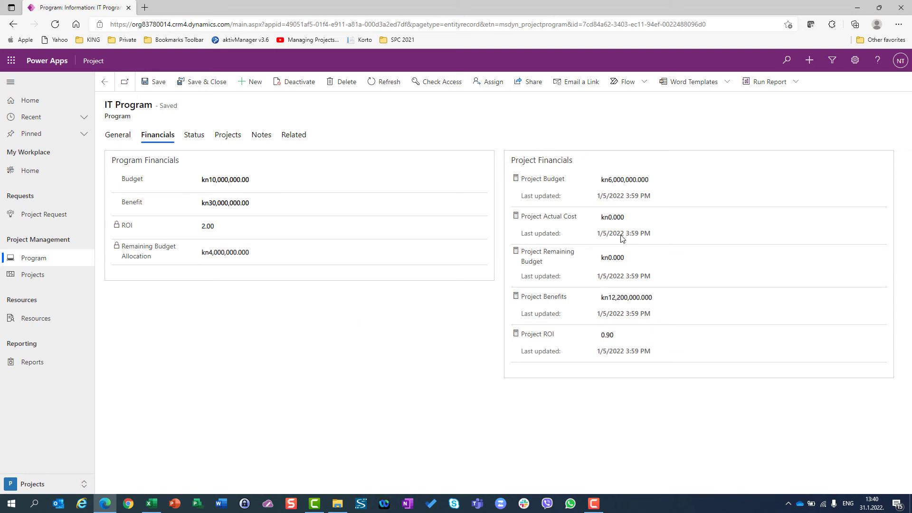
mouse_move(604, 242)
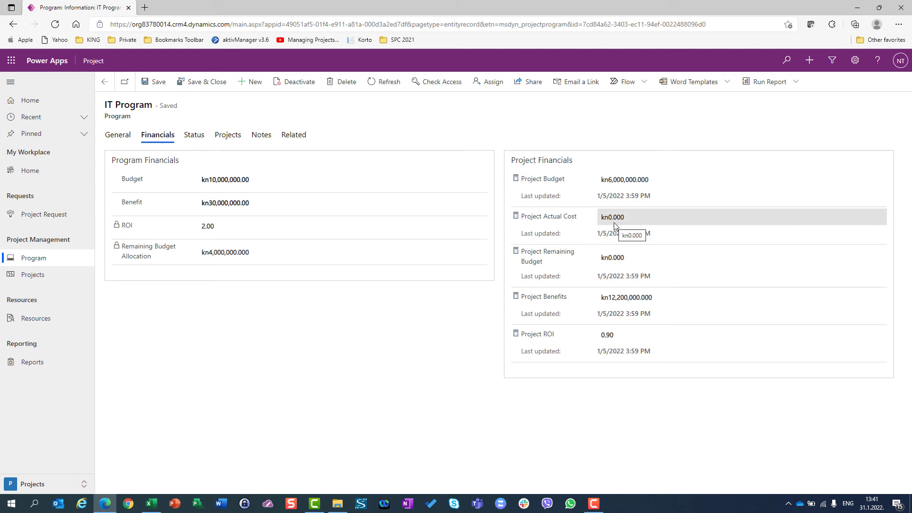
- Open ERP Project from the Projects list, view its kn1,800,000 actual cost, and return to IT Program
left_click(32, 273)
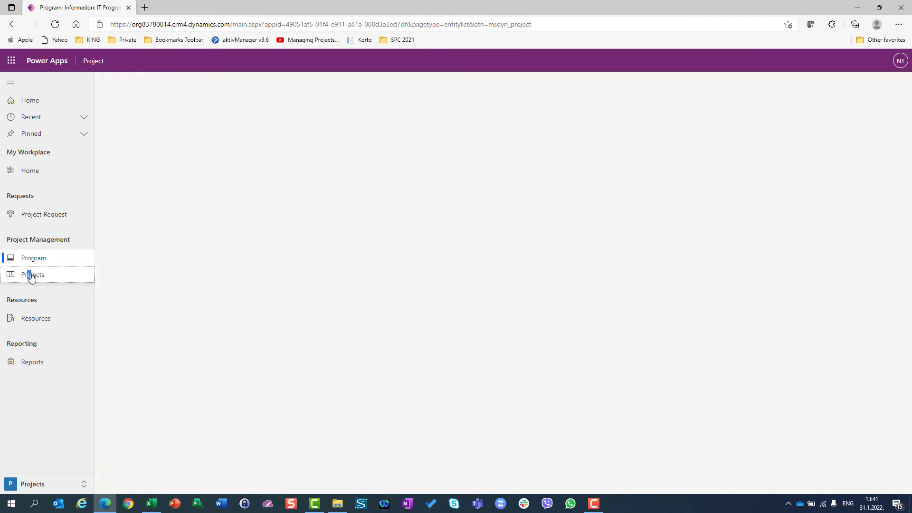
left_click(33, 274)
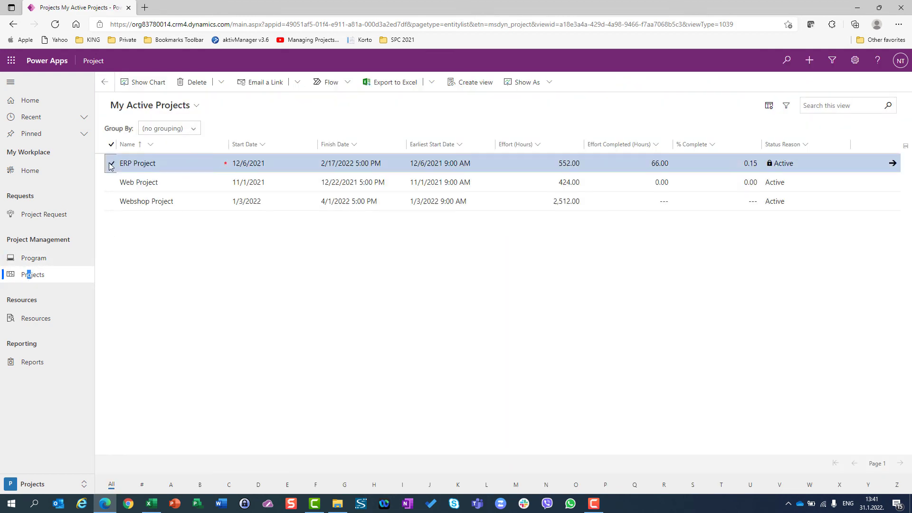
left_click(112, 163)
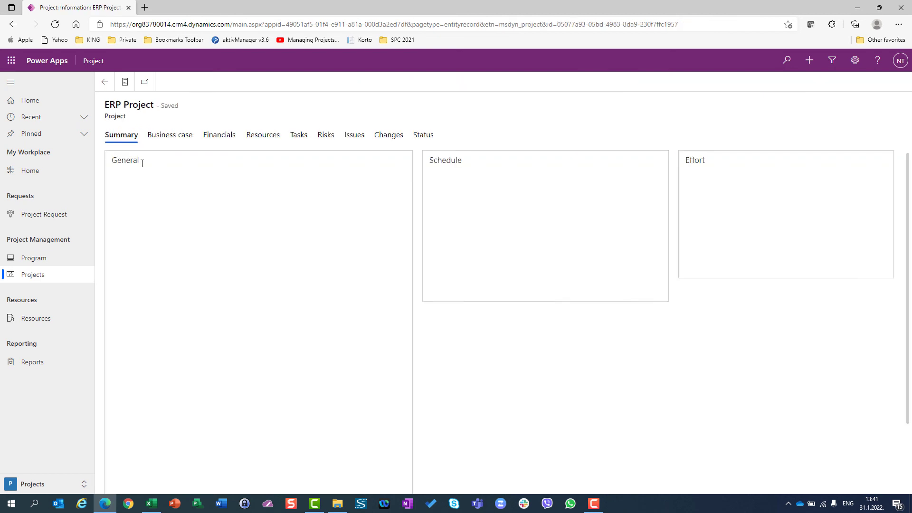
left_click(219, 134)
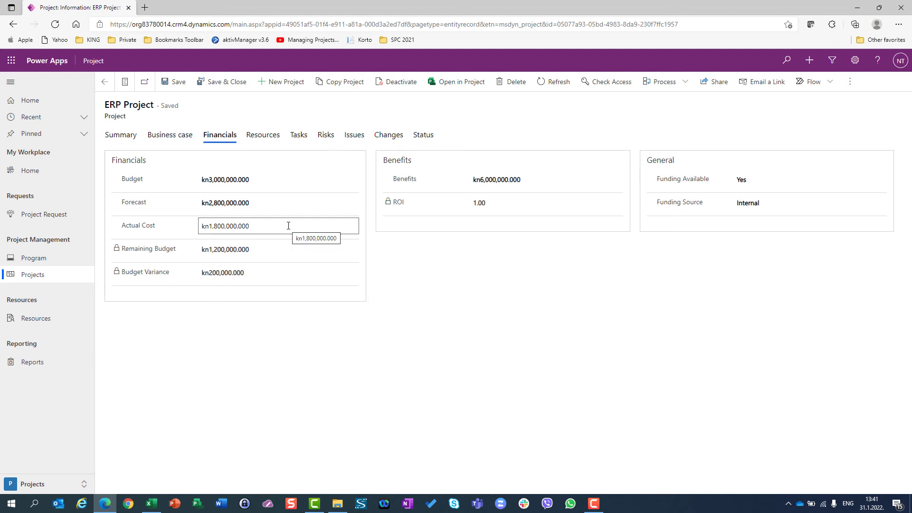
left_click(33, 258)
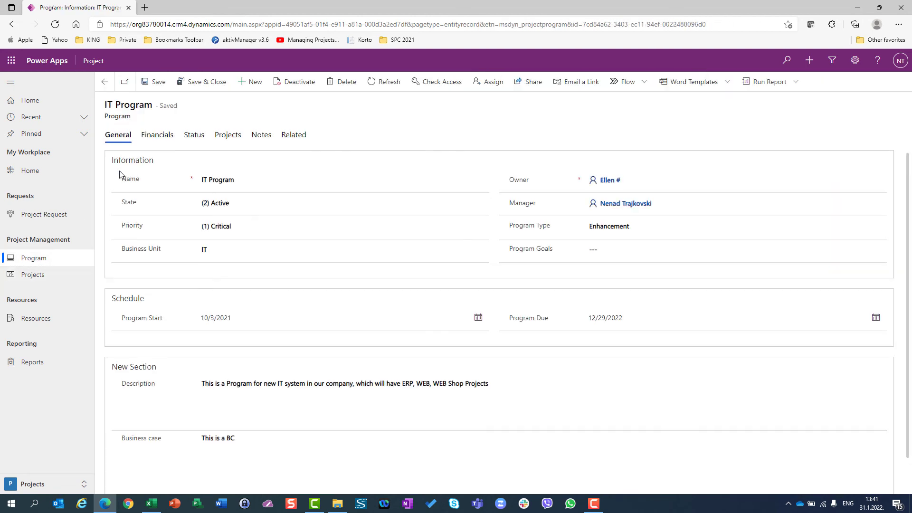
- Check the IT Program's kn0.000 project actual cost rollup, then open the Web Project from its projects
left_click(157, 134)
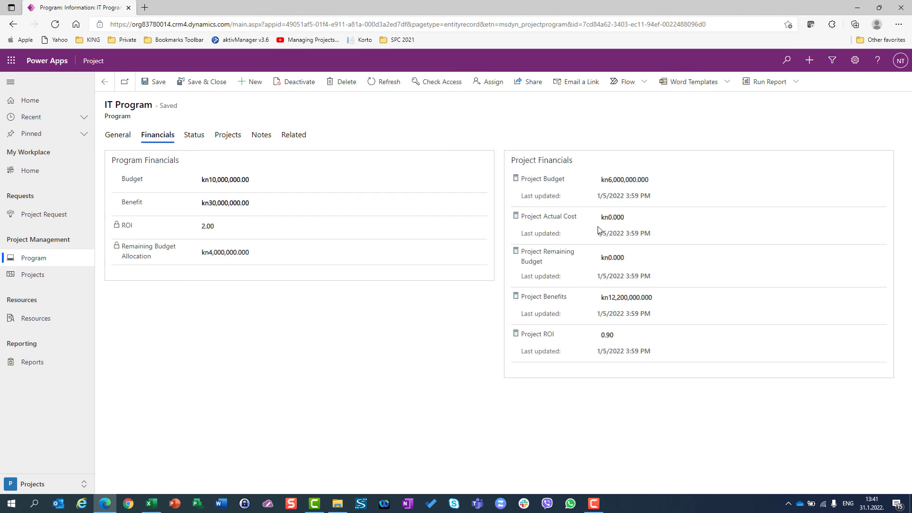
mouse_move(611, 217)
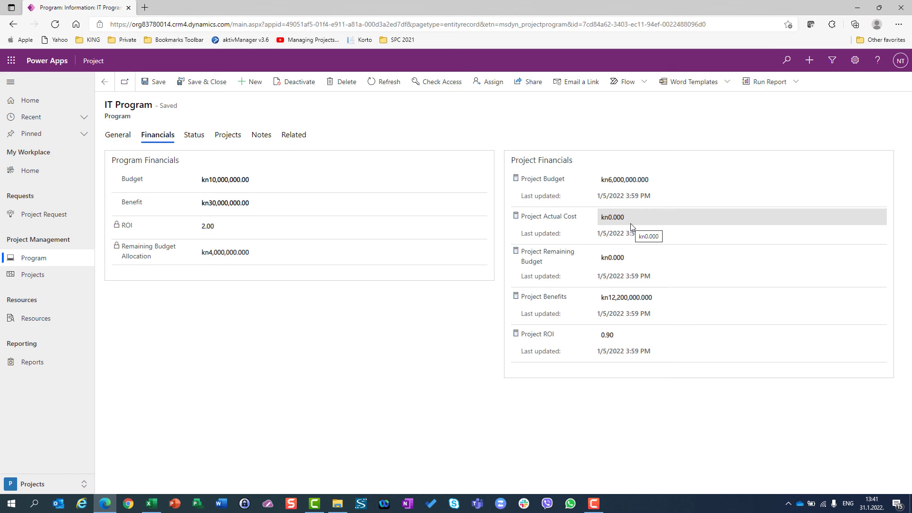
mouse_move(628, 265)
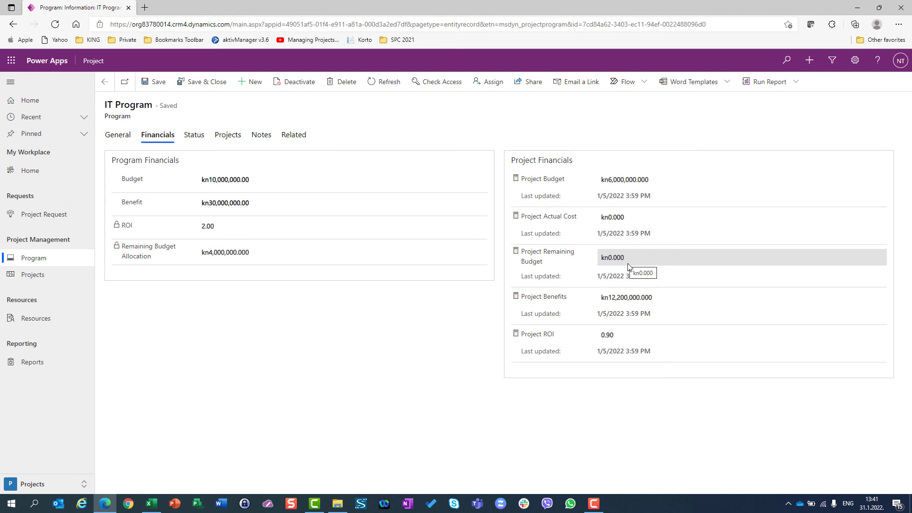
mouse_move(645, 183)
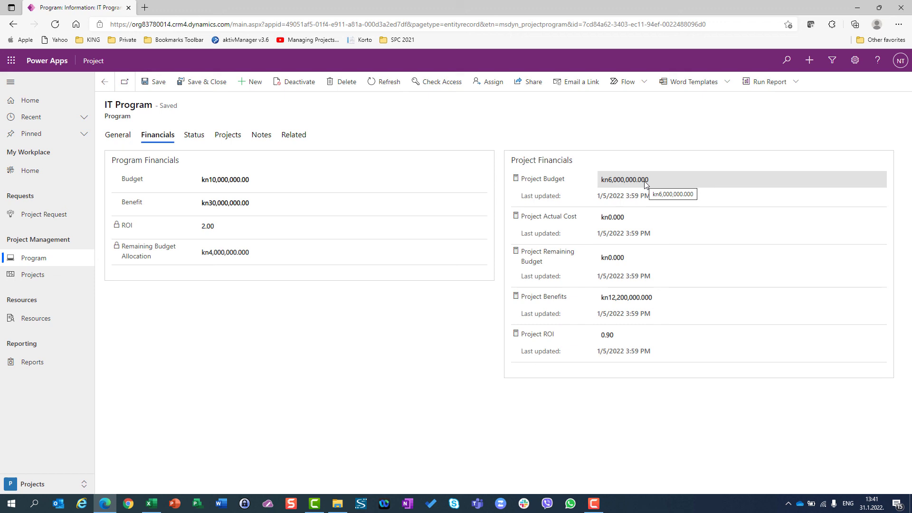
mouse_move(622, 225)
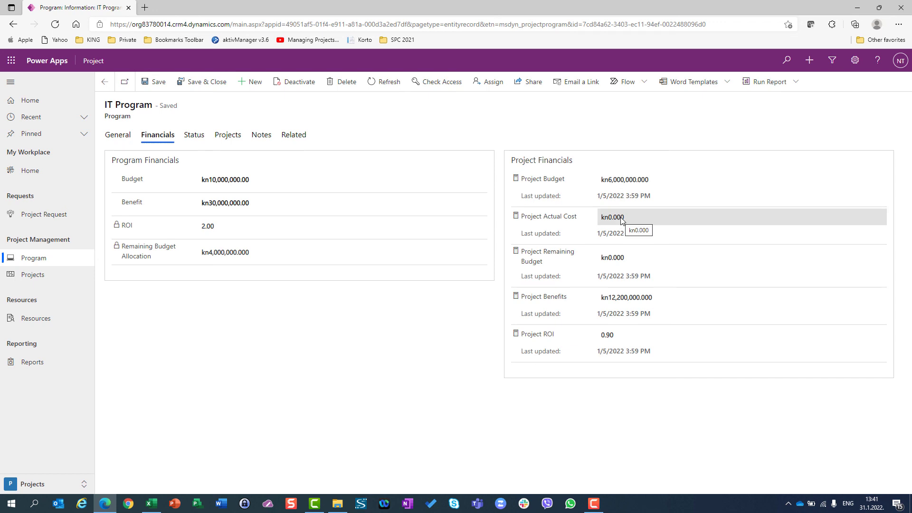
mouse_move(610, 261)
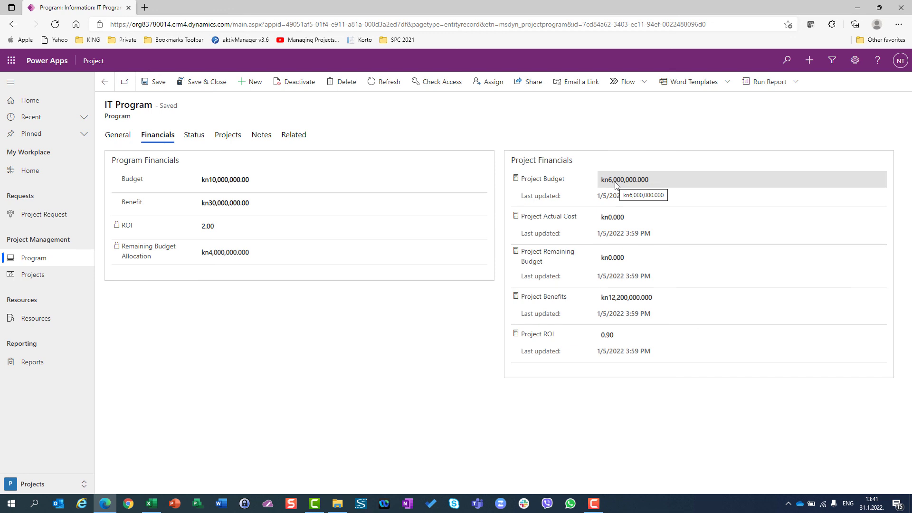
mouse_move(606, 216)
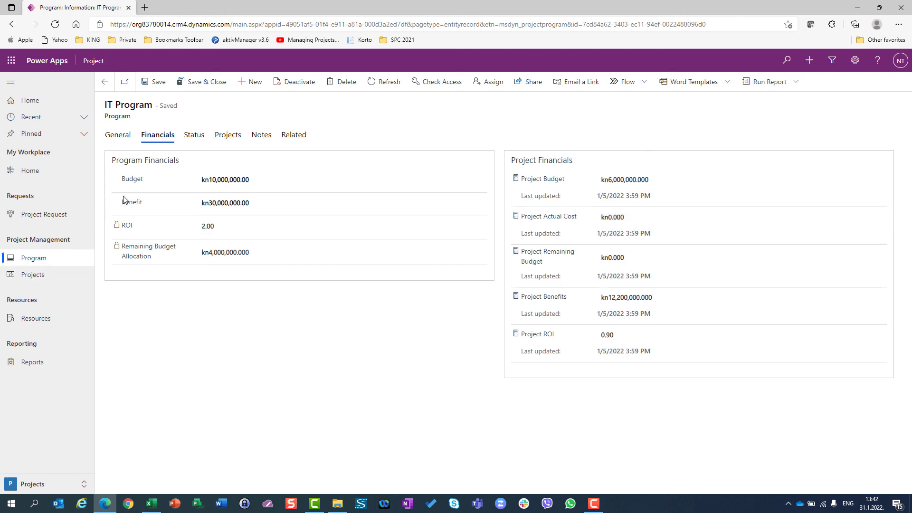
left_click(227, 134)
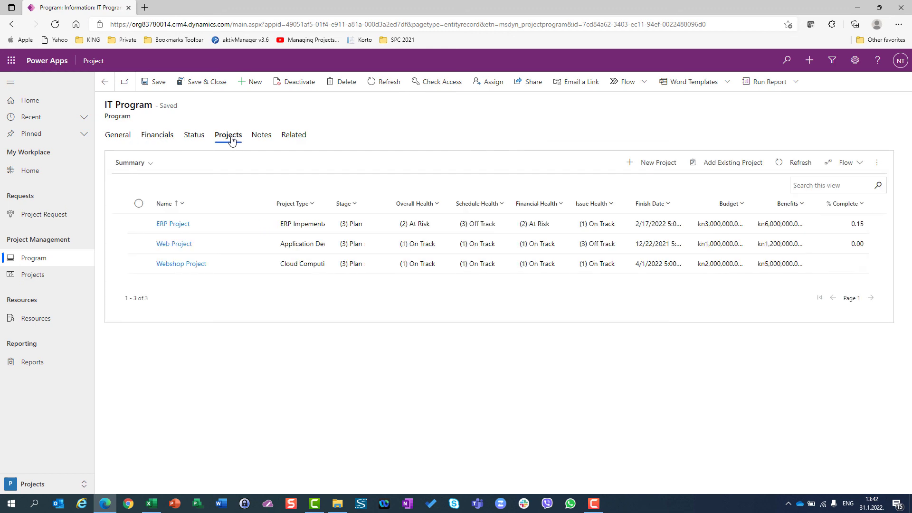
left_click(173, 244)
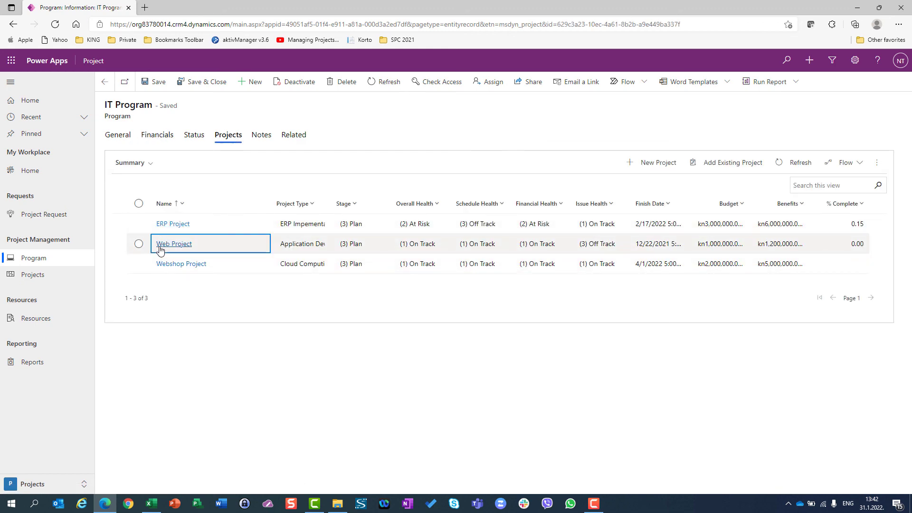